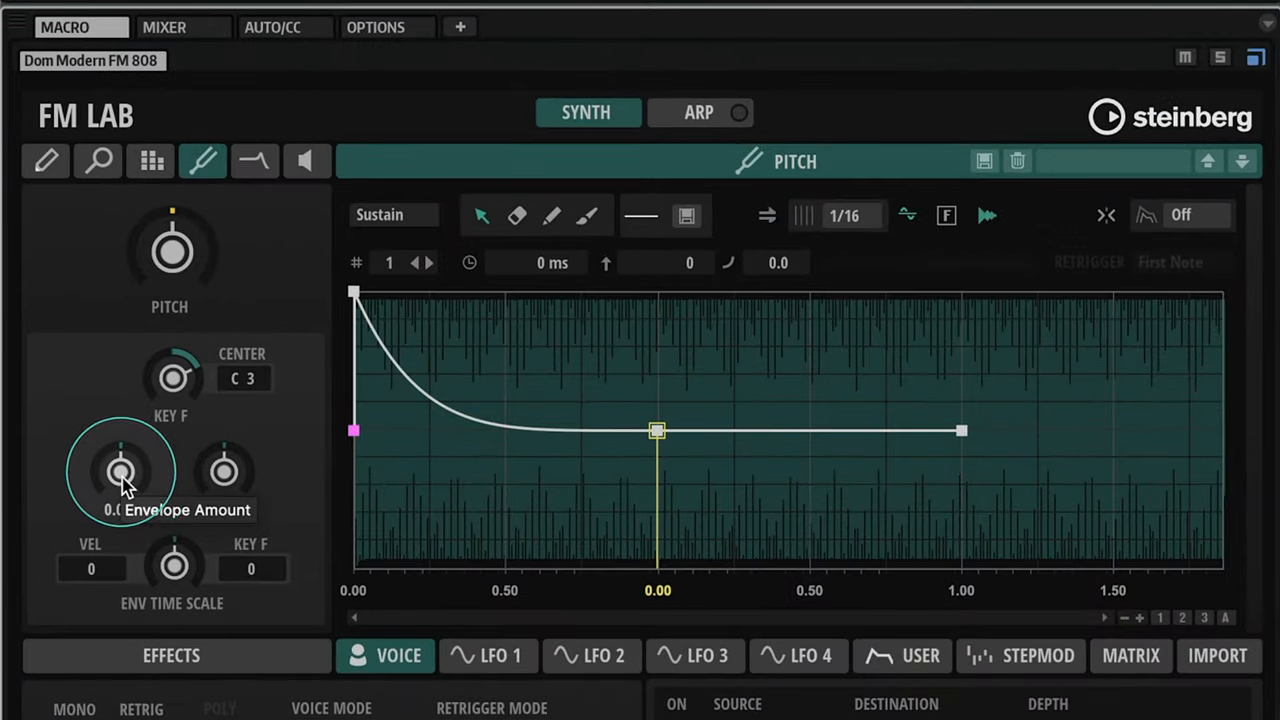
- Drag the FM Lab Pitch Envelope Amount knob from 0.0 up to 24.00
drag(122, 471, 135, 430)
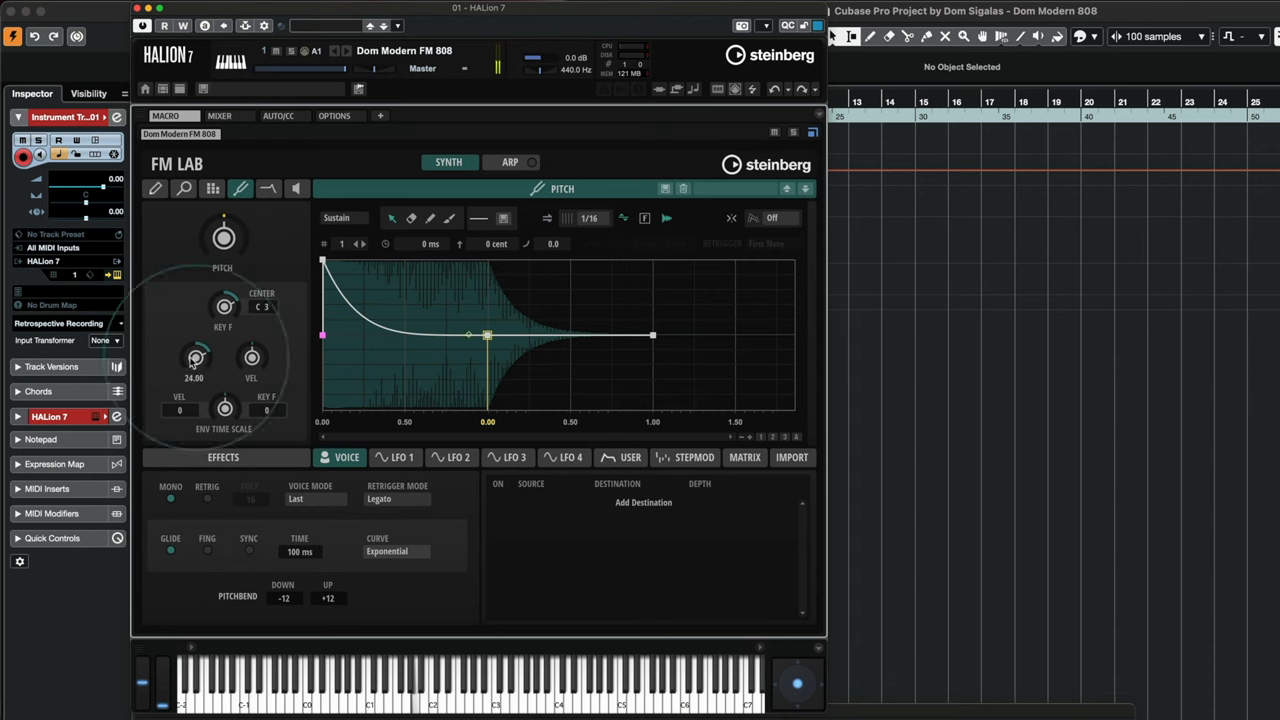
- Push the Pitch Envelope Amount knob from 24.00 up to about 59.89
drag(196, 358, 196, 320)
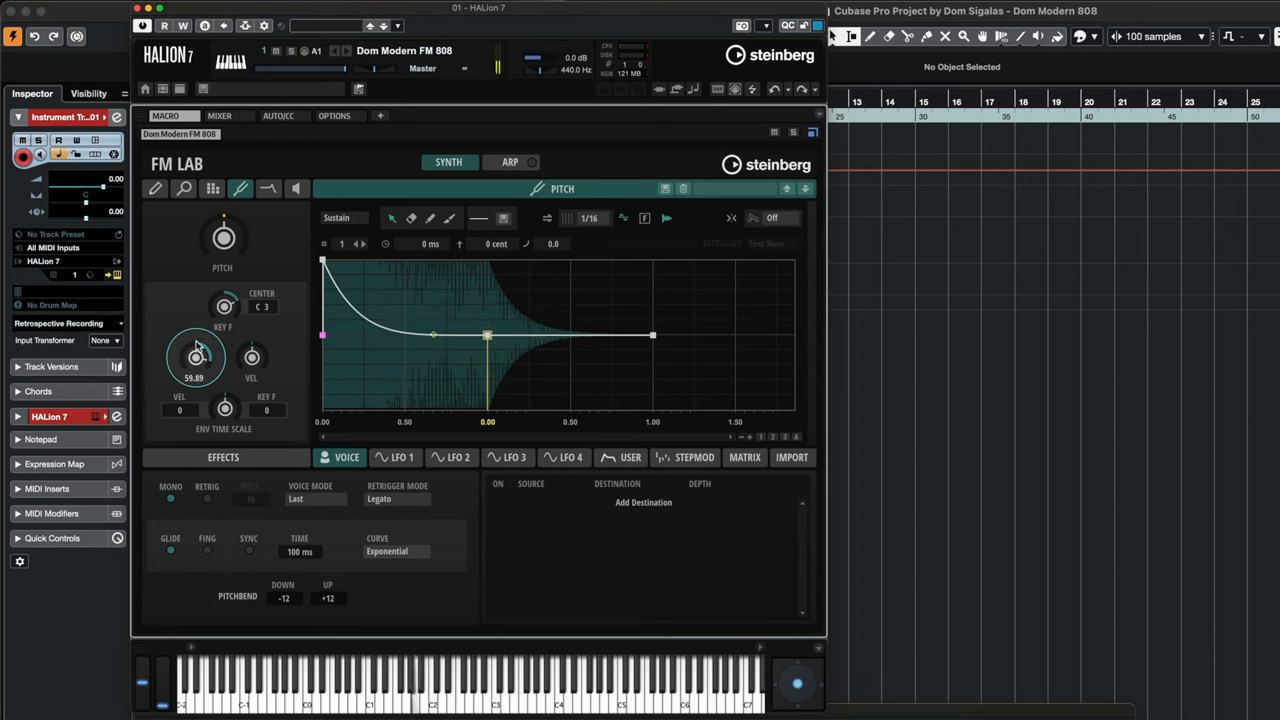